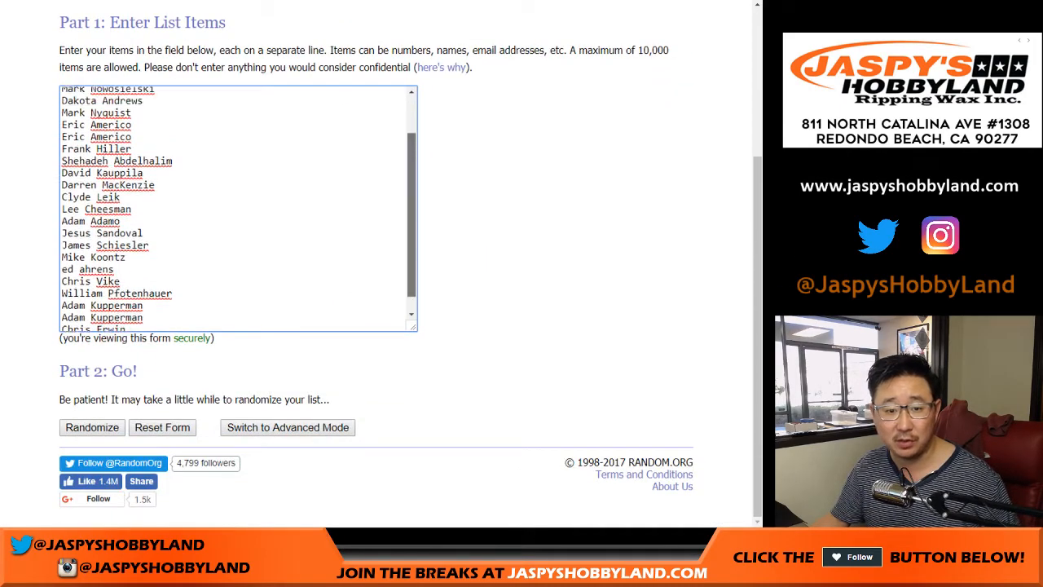
pyautogui.write('Doron Kenig')
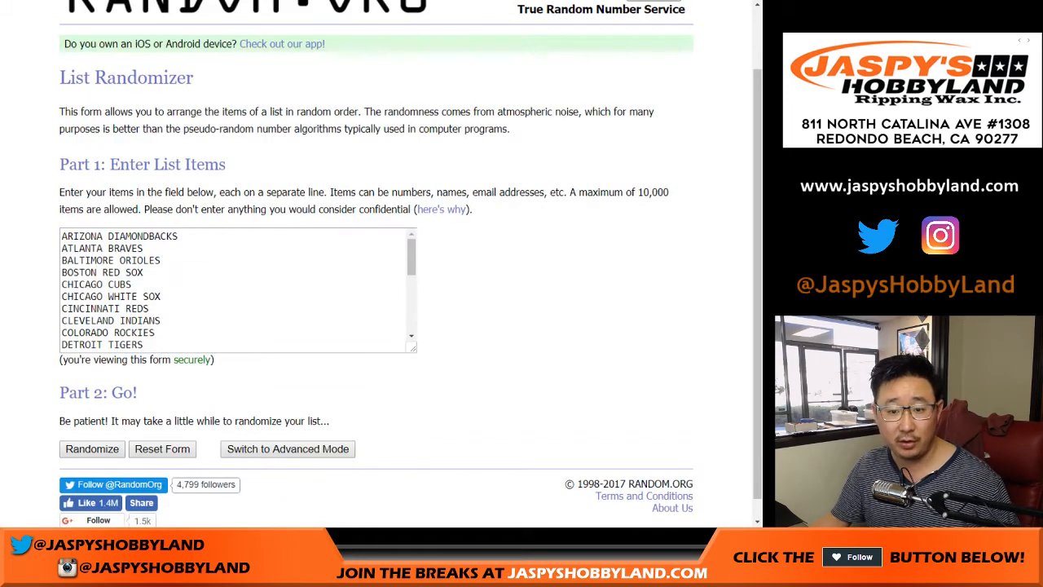
pyautogui.scroll(-3)
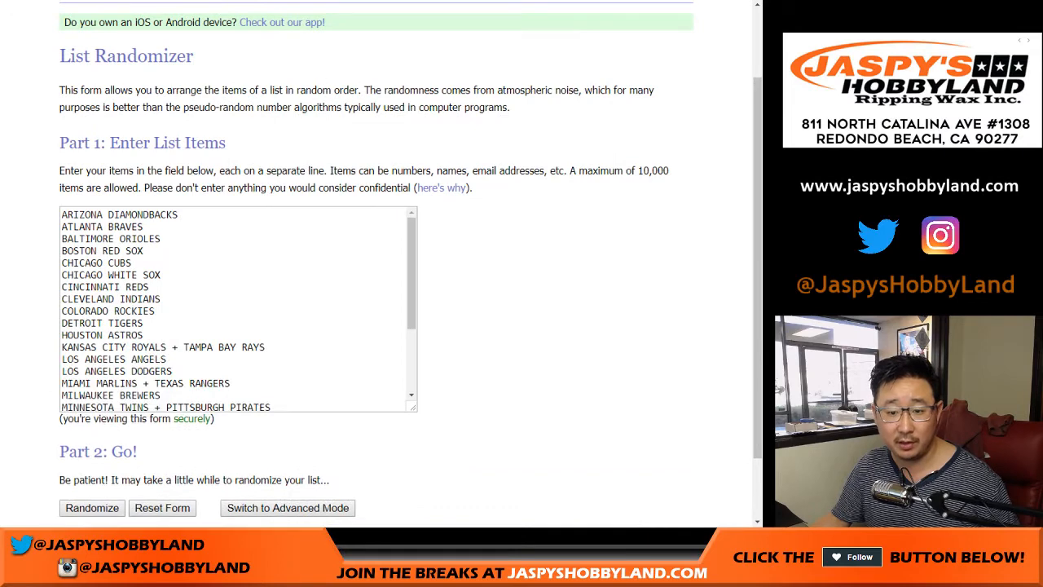
pyautogui.scroll(-3)
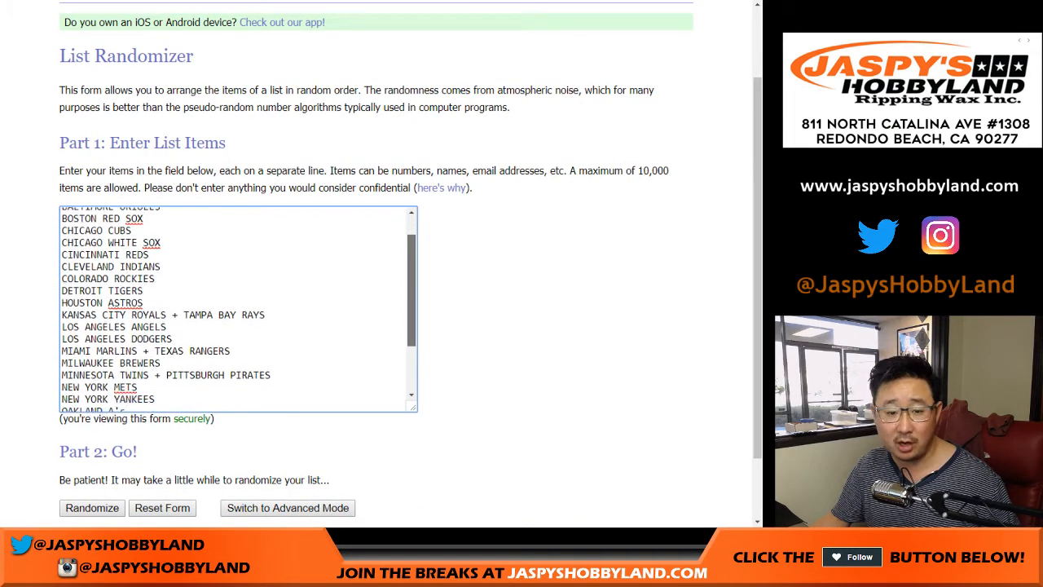
pyautogui.scroll(-3)
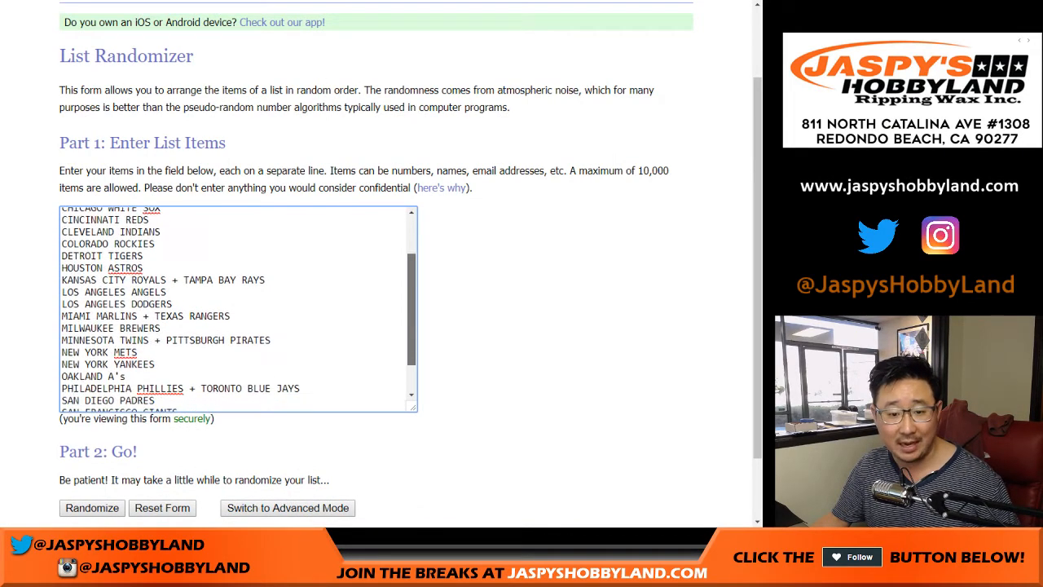
pyautogui.scroll(-3)
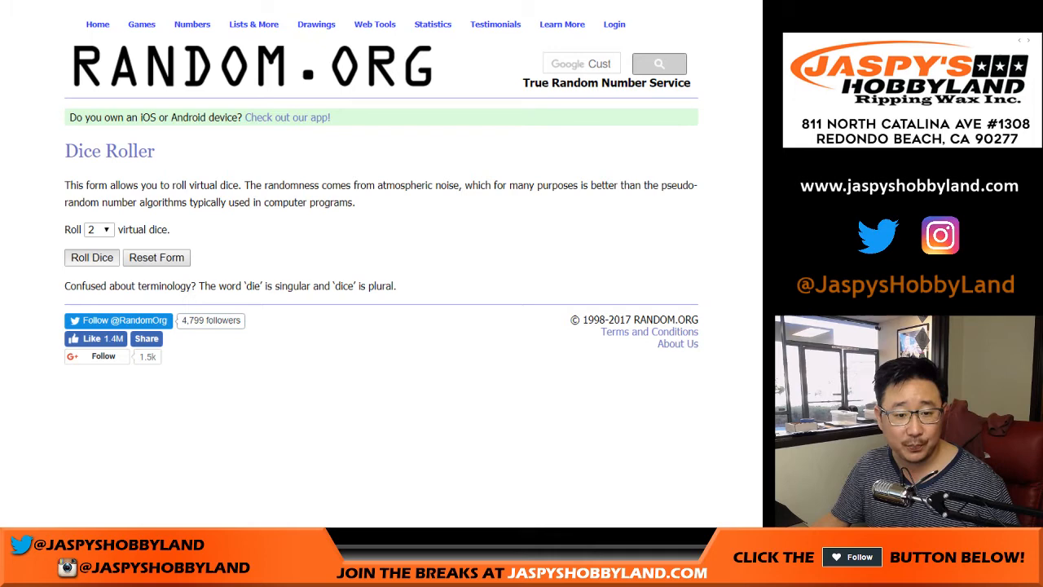
# Return to the List Randomizer holding the 26 participant names.
pyautogui.click(91, 258)
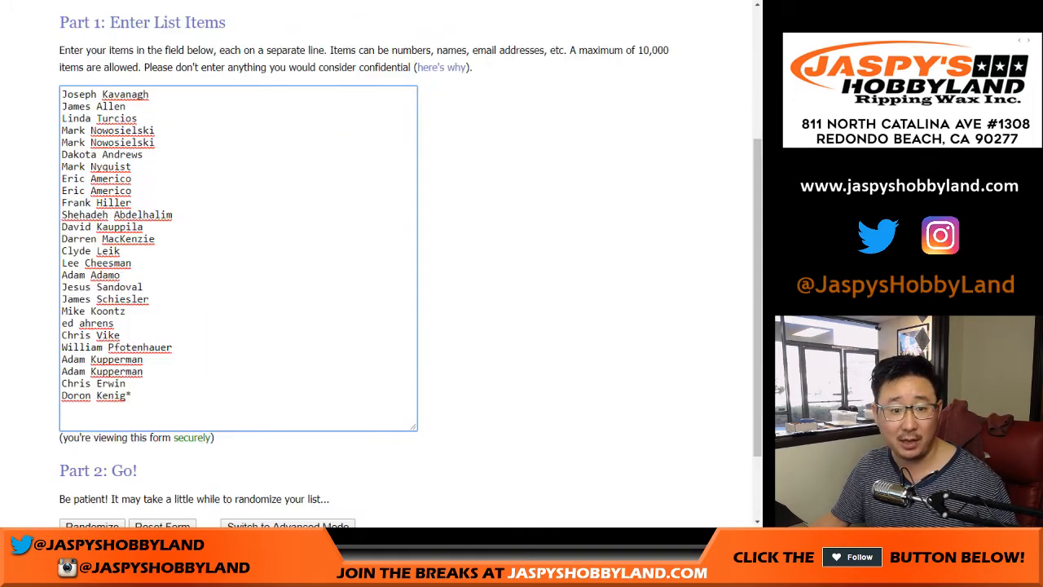
pyautogui.click(91, 526)
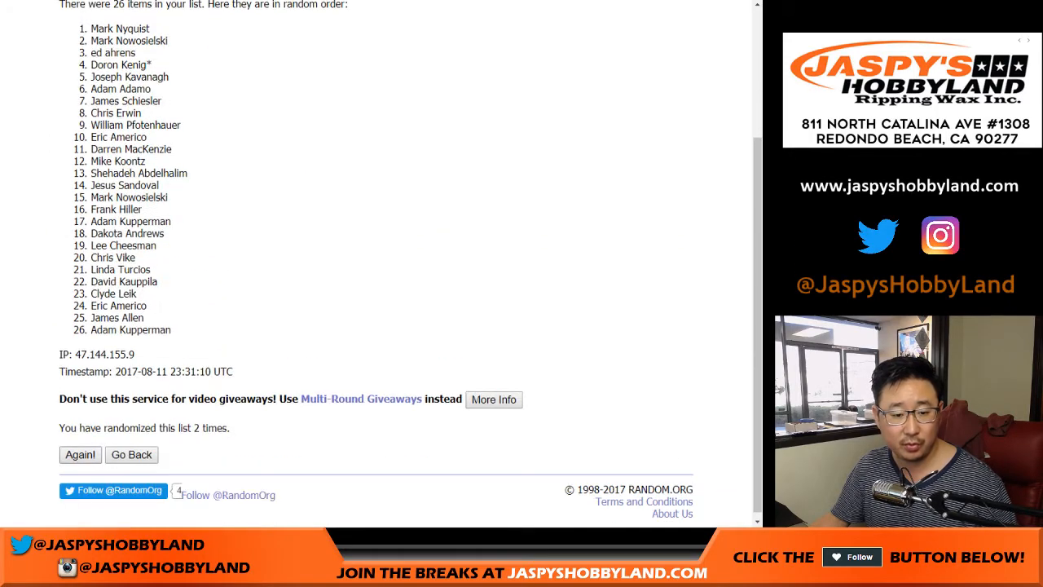
pyautogui.click(79, 455)
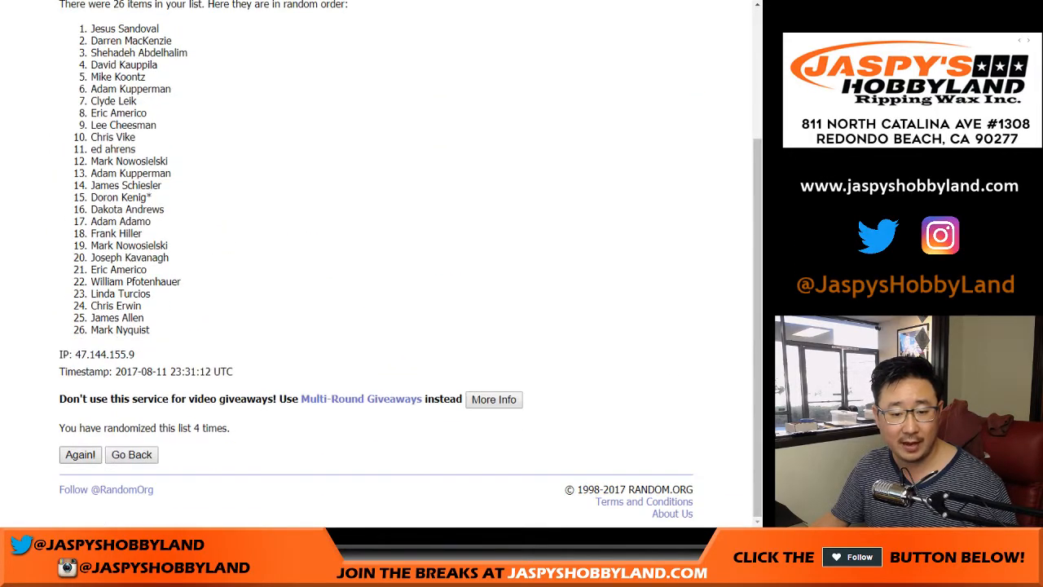
pyautogui.click(80, 454)
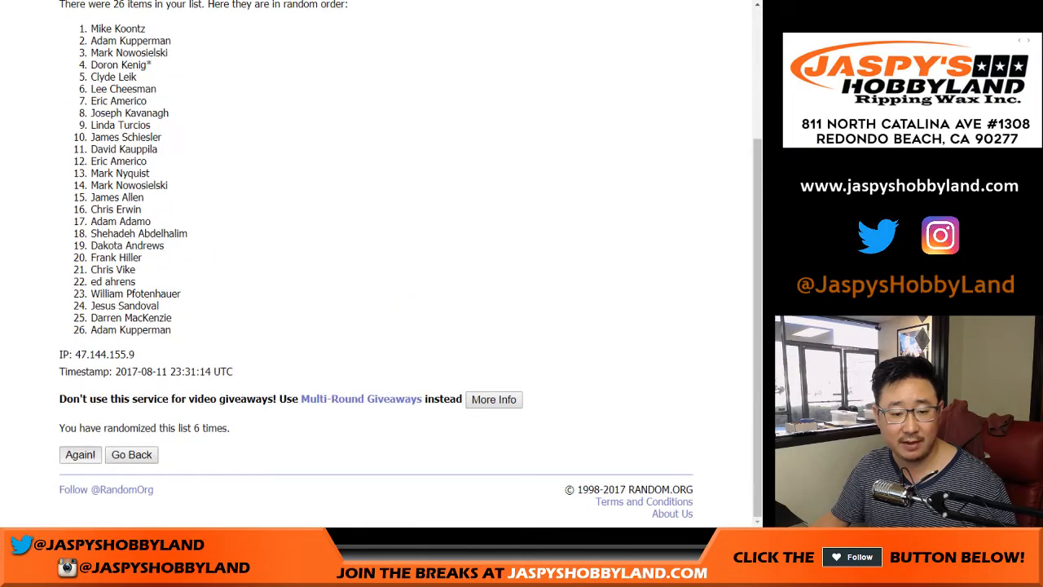
pyautogui.click(79, 454)
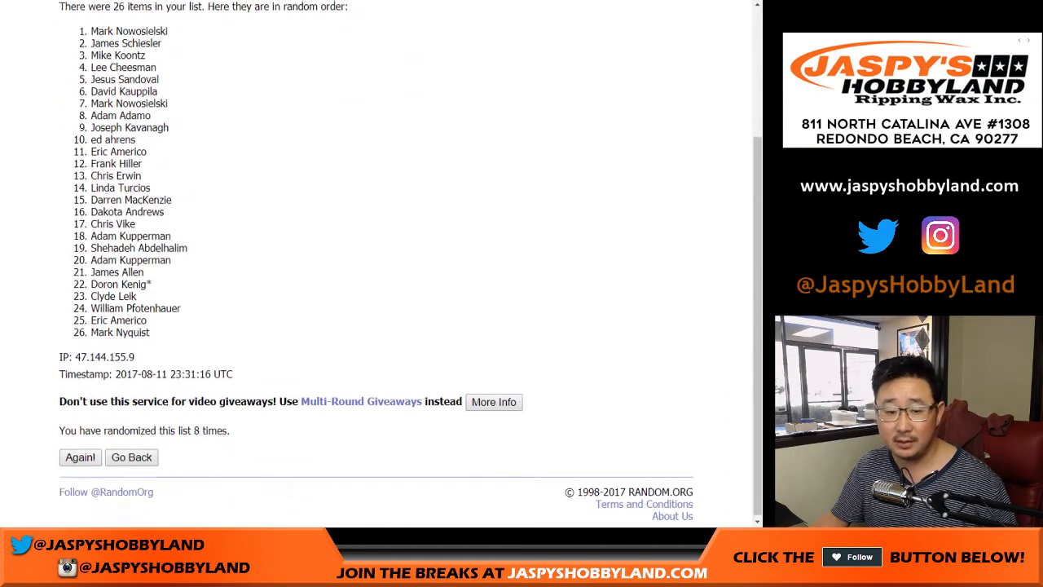
pyautogui.click(79, 457)
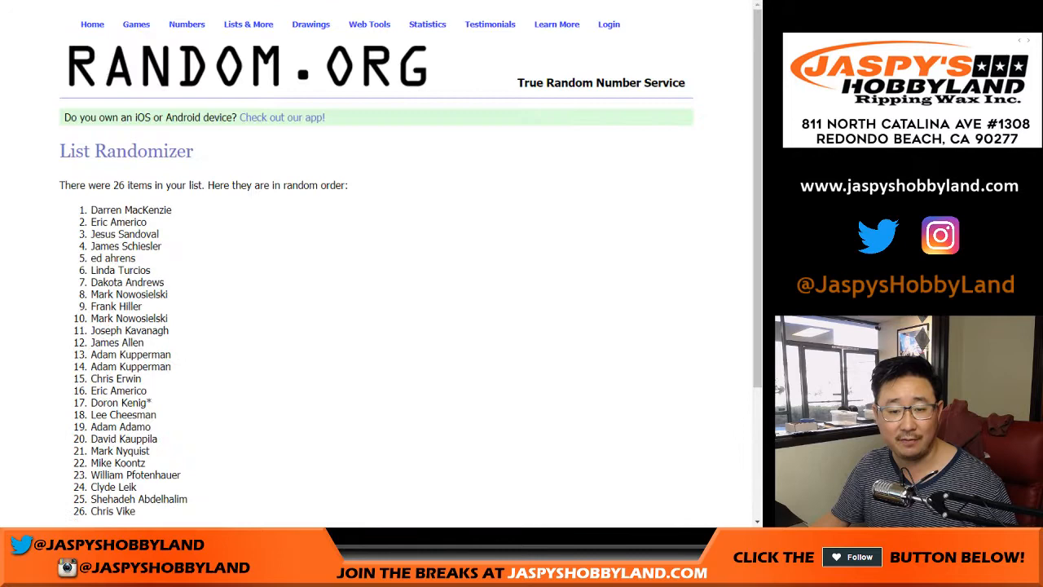
pyautogui.scroll(-3)
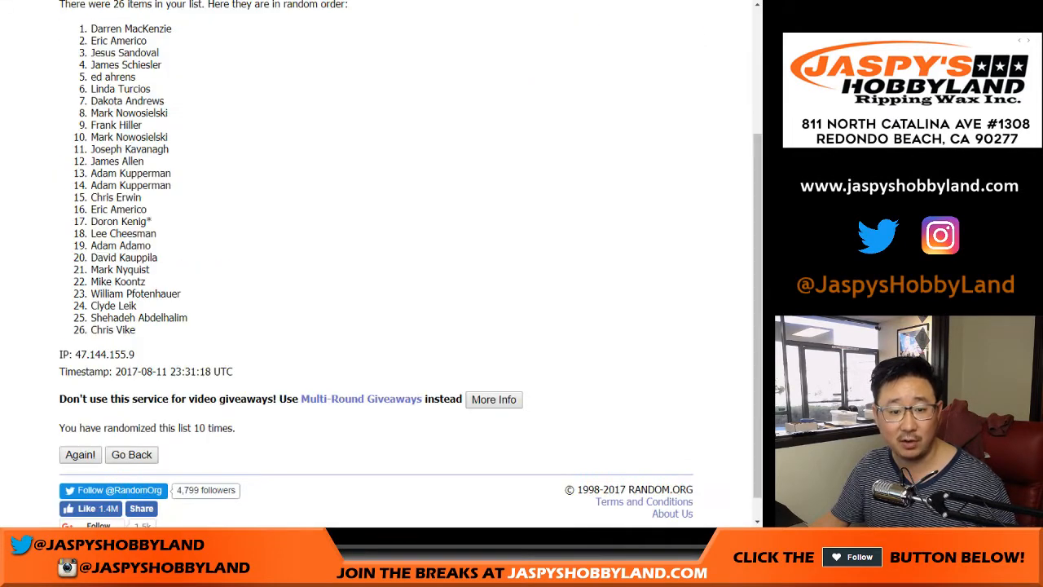
pyautogui.scroll(3)
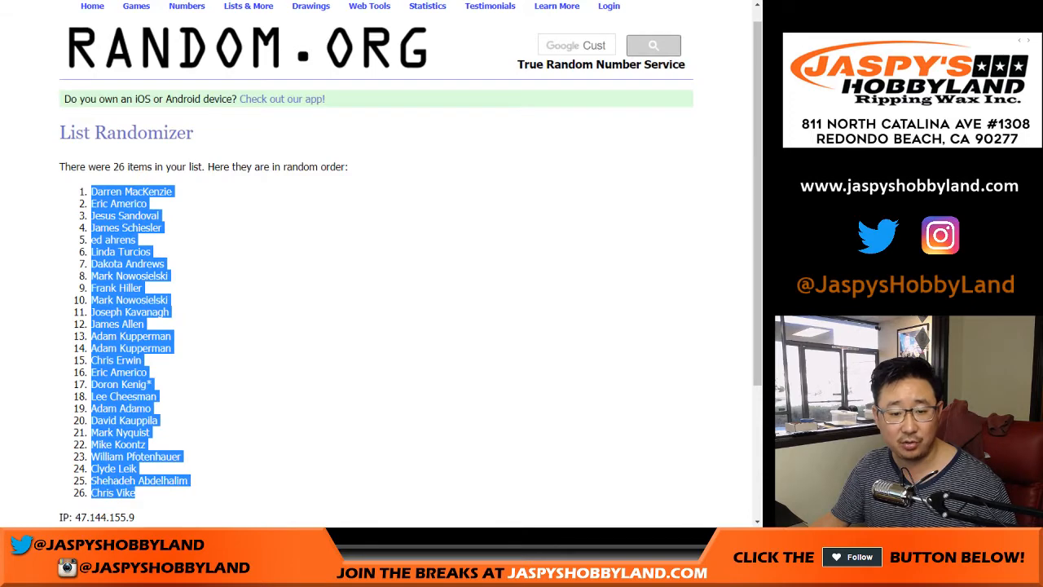
# Scroll to the team List Randomizer form ending with the Washington Nationals.
pyautogui.scroll(-3)
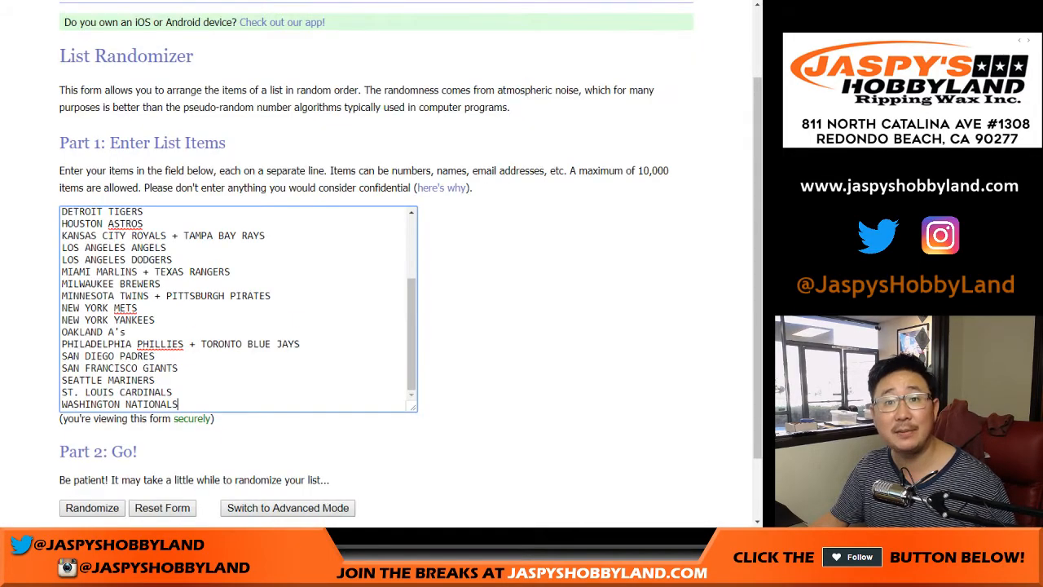
# Shuffle the MLB teams ten times, Oakland A's first, and select the final order.
pyautogui.click(91, 508)
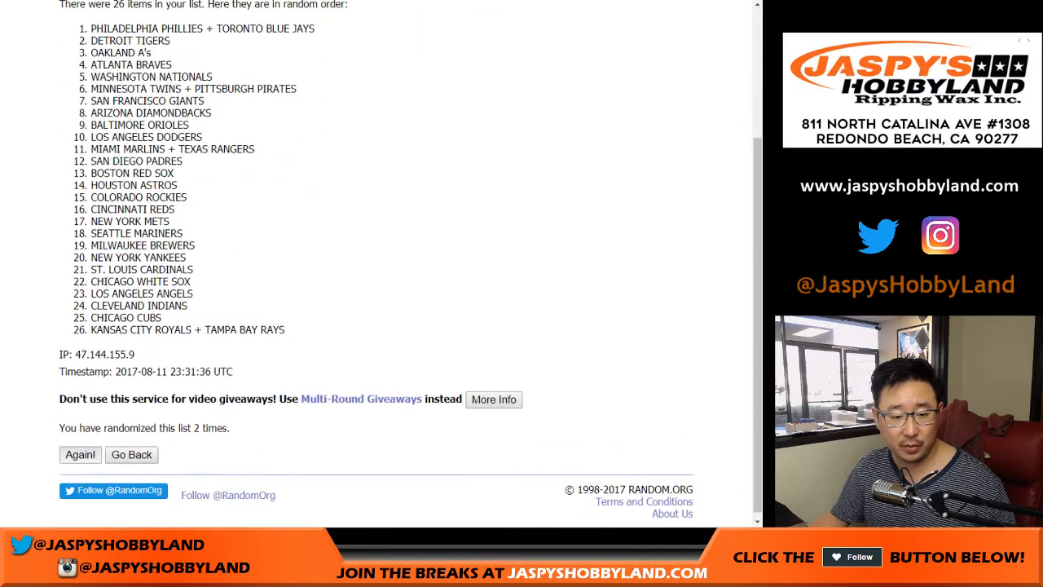
pyautogui.click(79, 455)
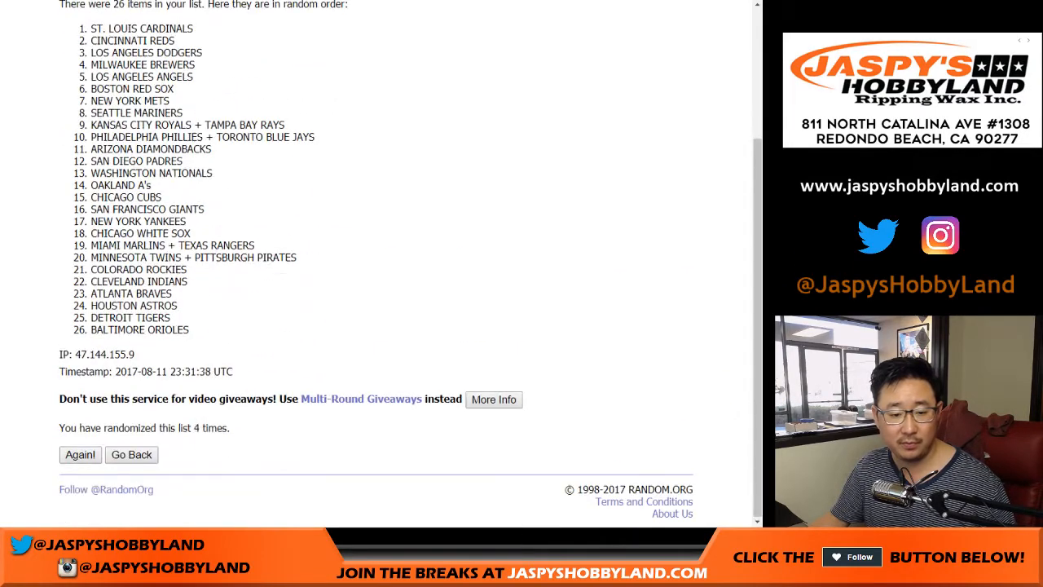
pyautogui.click(79, 454)
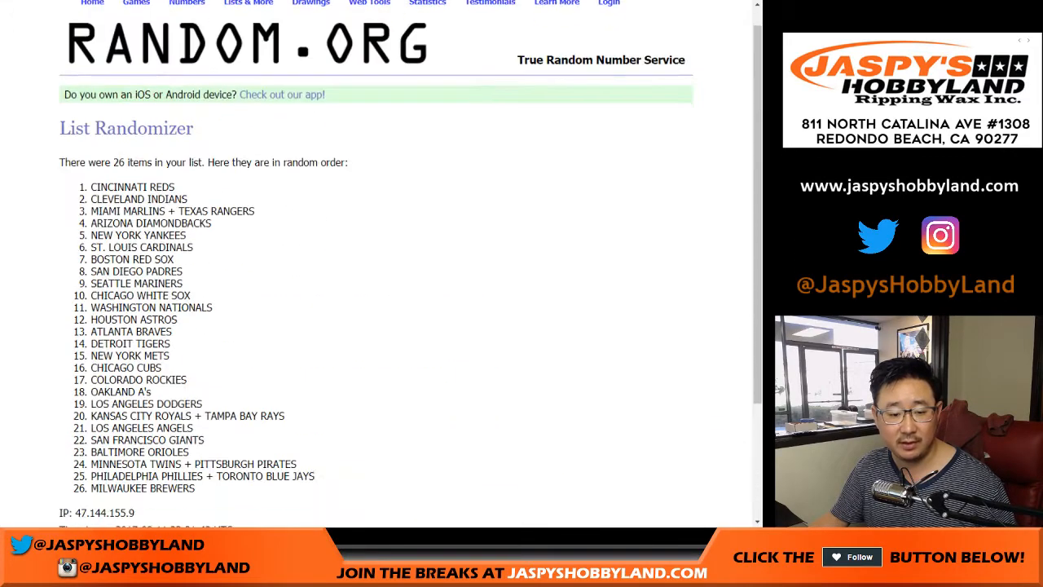
pyautogui.click(79, 454)
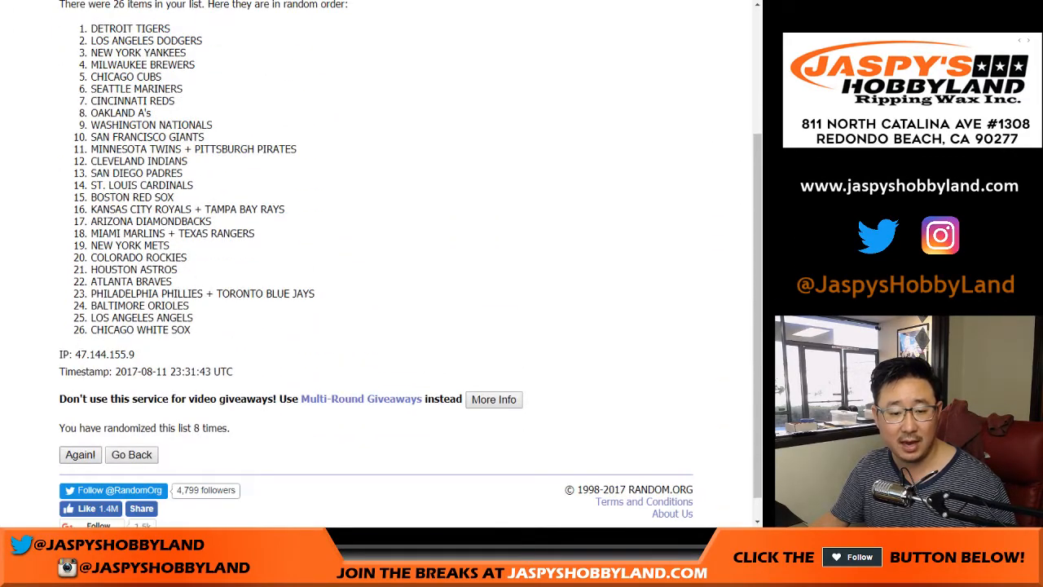
pyautogui.click(79, 454)
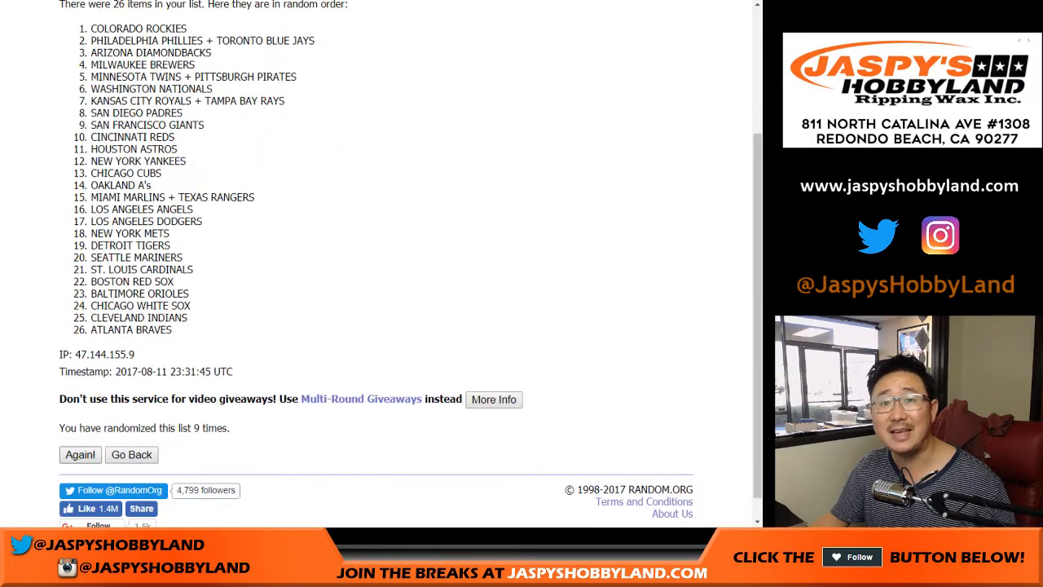
pyautogui.click(79, 454)
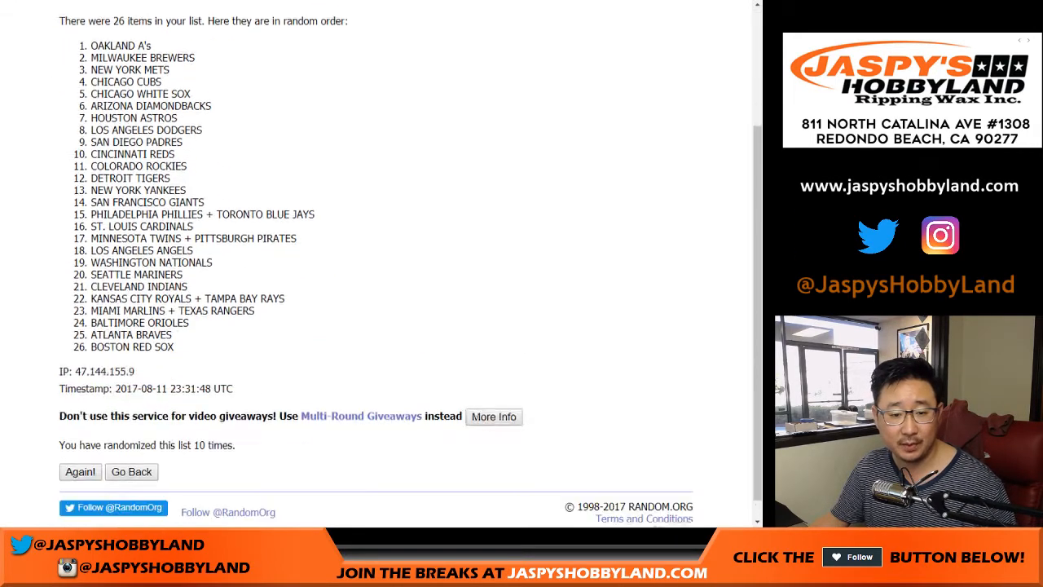
pyautogui.scroll(-3)
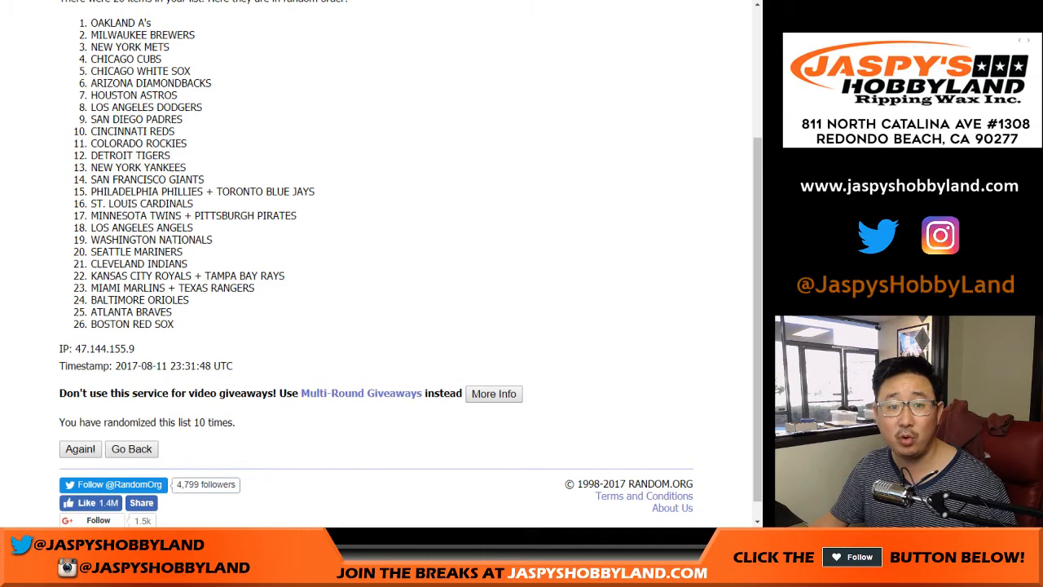
pyautogui.moveTo(89, 22); pyautogui.dragTo(163, 324)
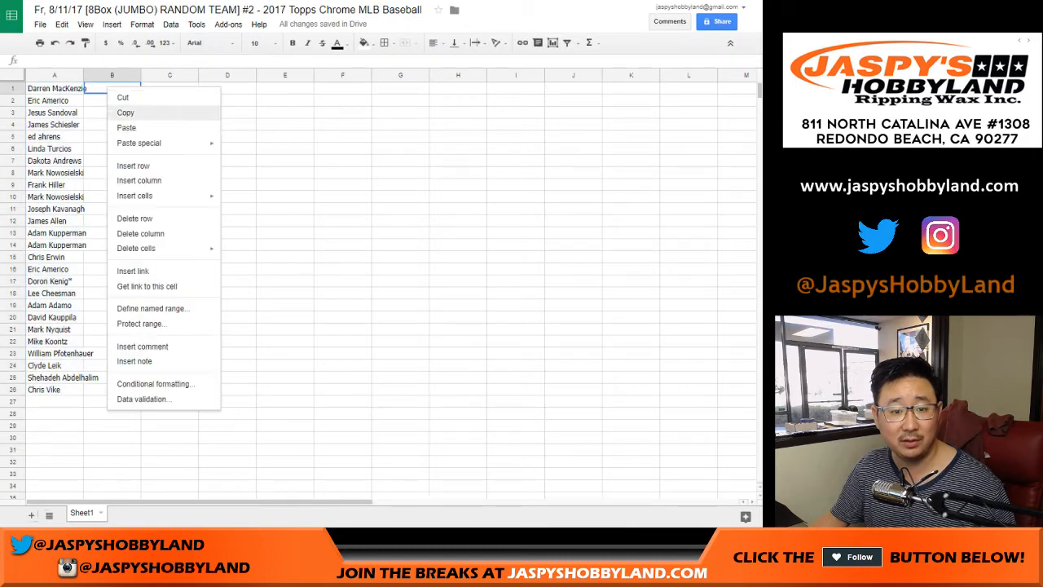
pyautogui.click(126, 127)
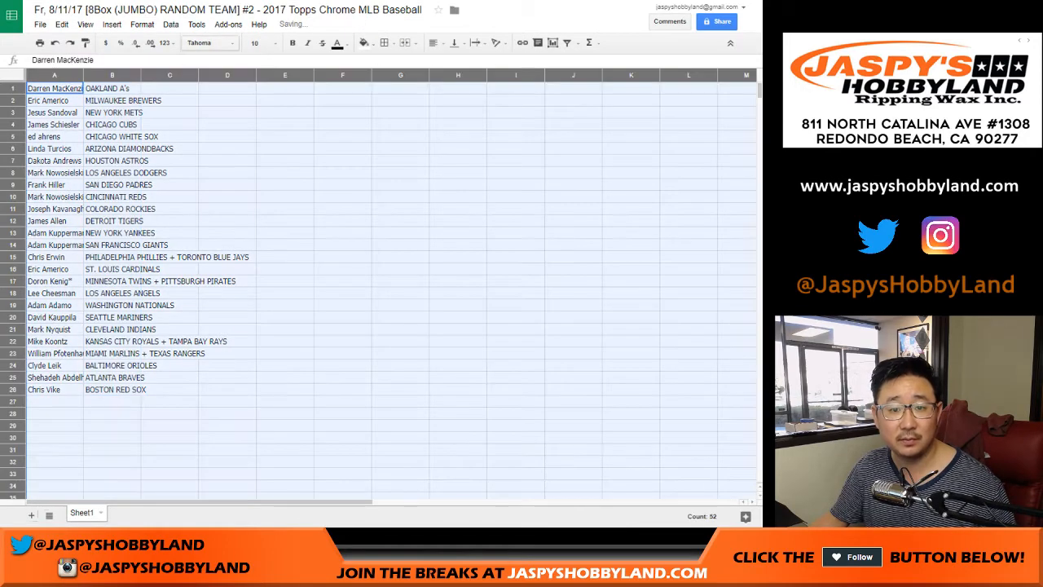
pyautogui.click(205, 44)
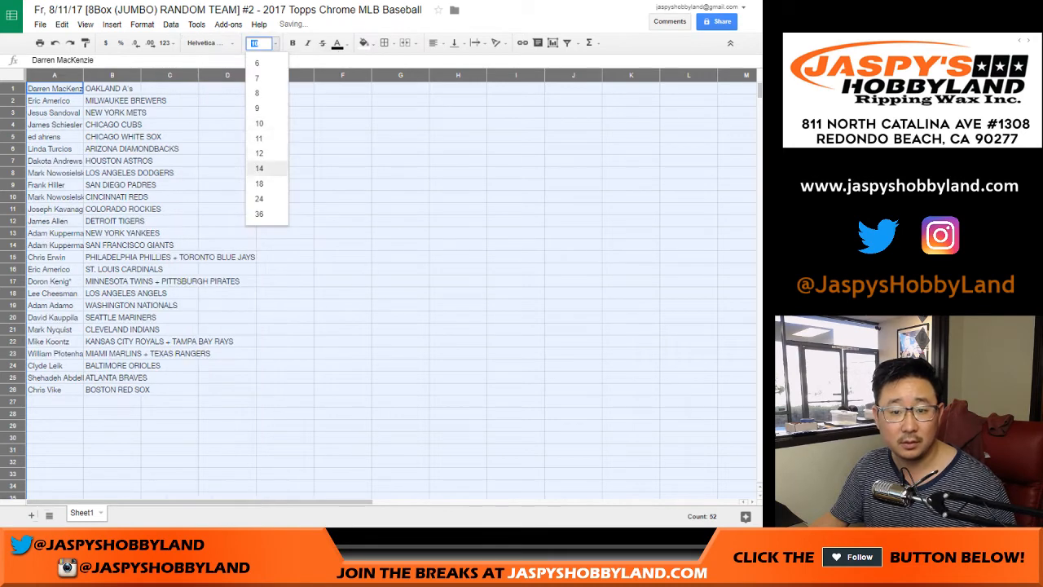
pyautogui.click(259, 167)
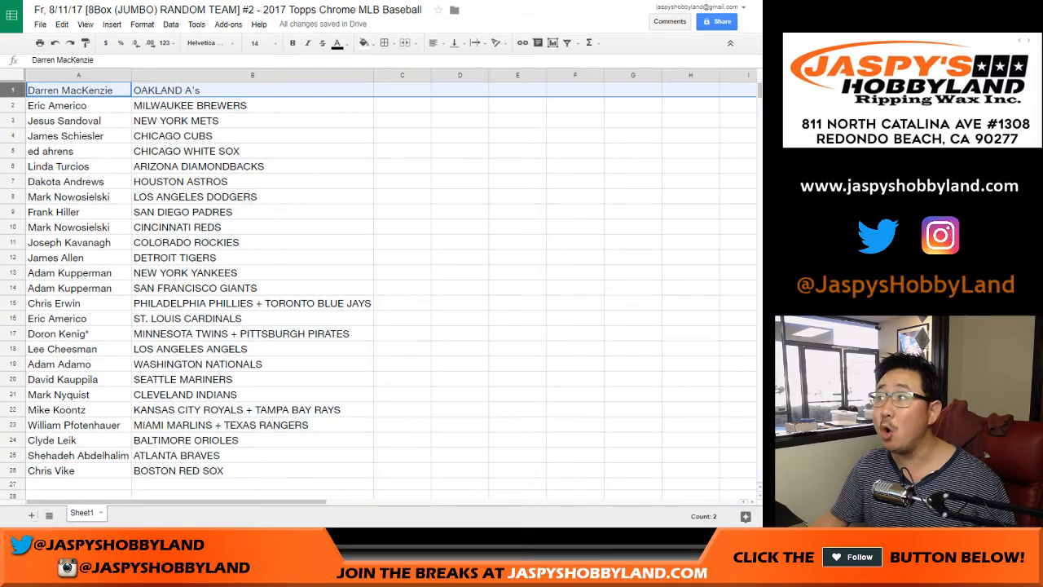
pyautogui.click(65, 105)
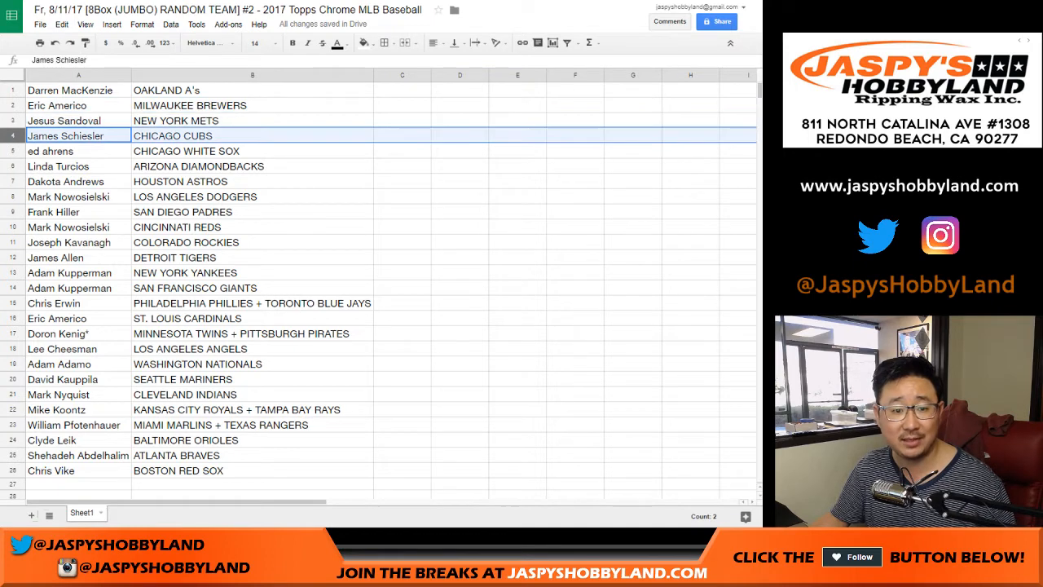
pyautogui.click(50, 151)
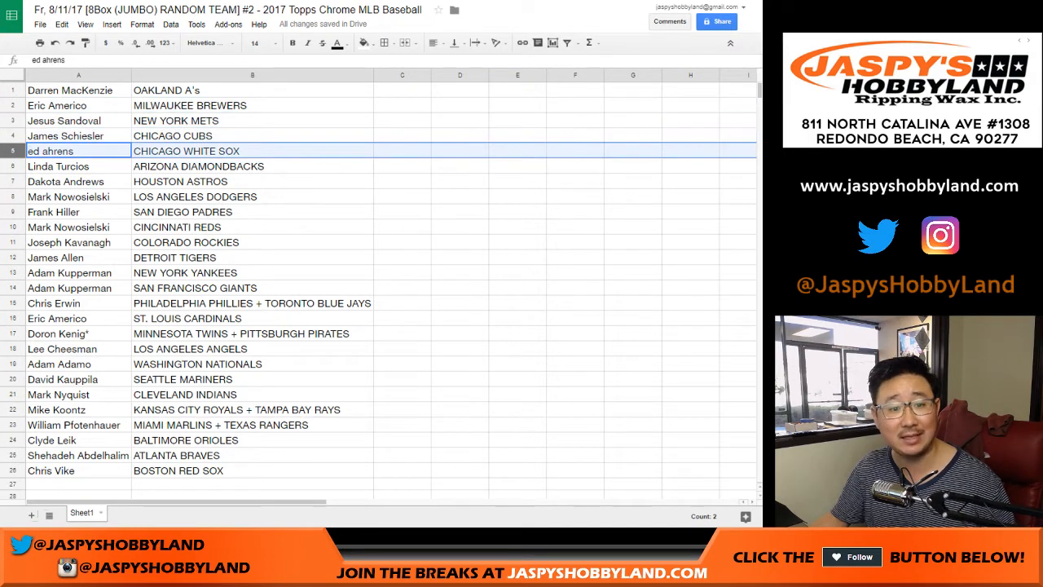
pyautogui.click(65, 181)
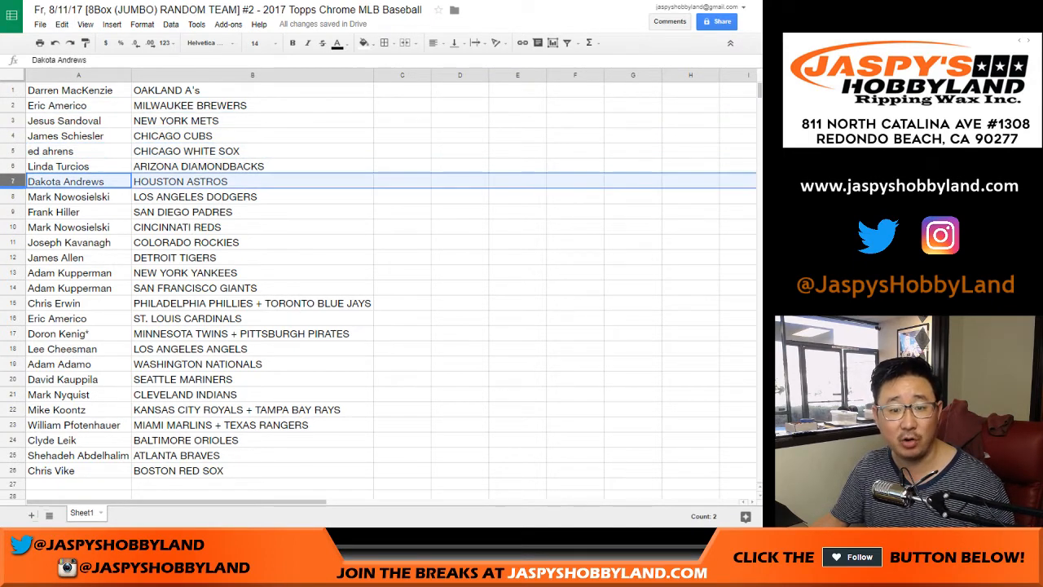
pyautogui.click(68, 196)
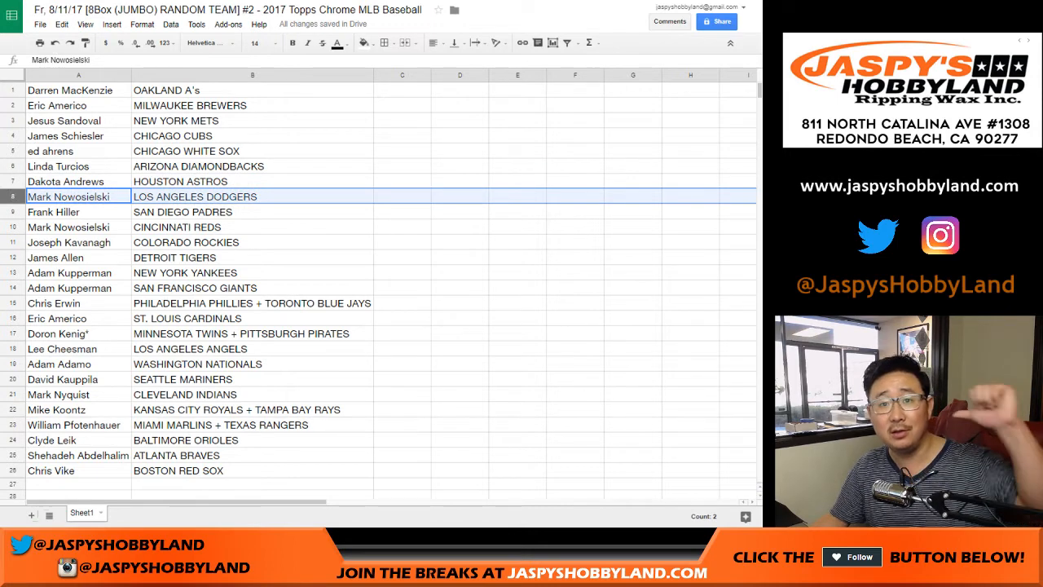
pyautogui.click(53, 211)
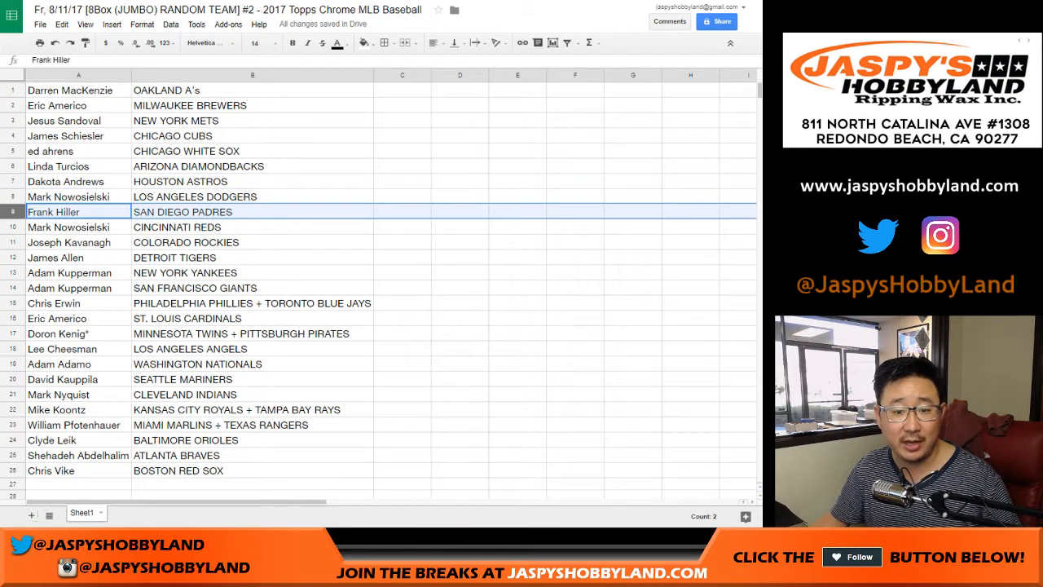
pyautogui.click(78, 227)
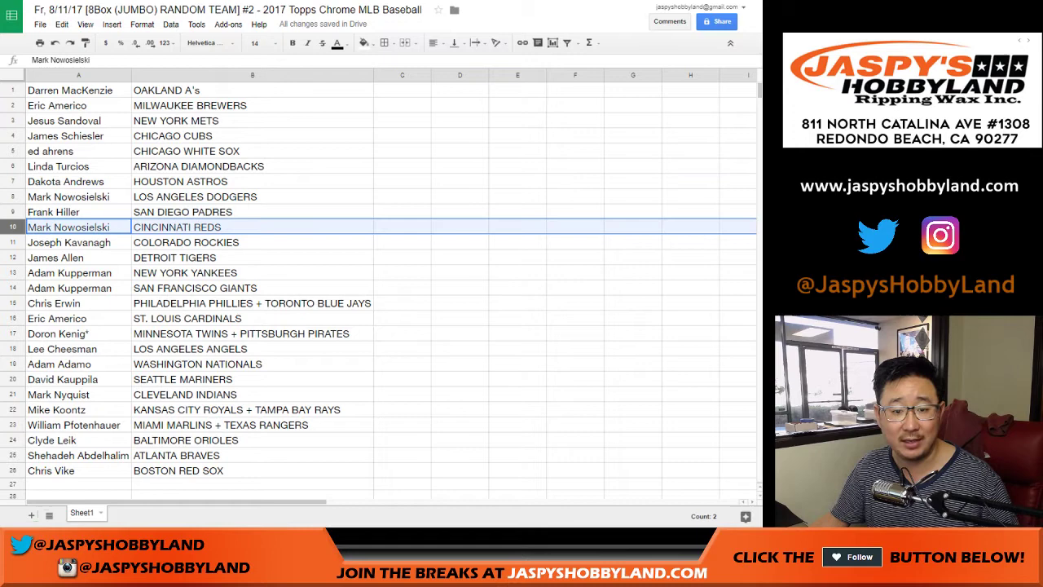
pyautogui.click(77, 256)
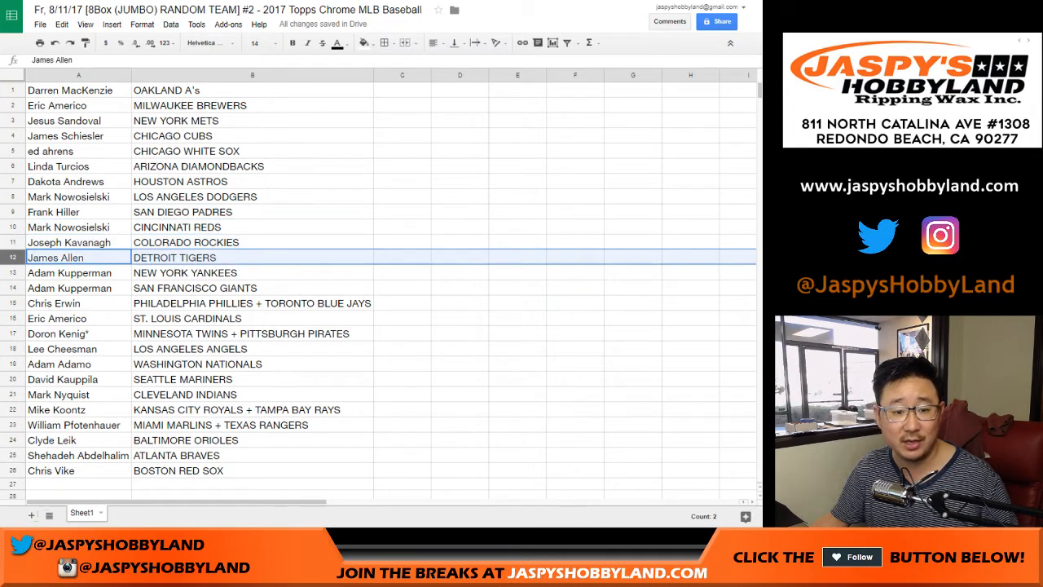
pyautogui.click(77, 272)
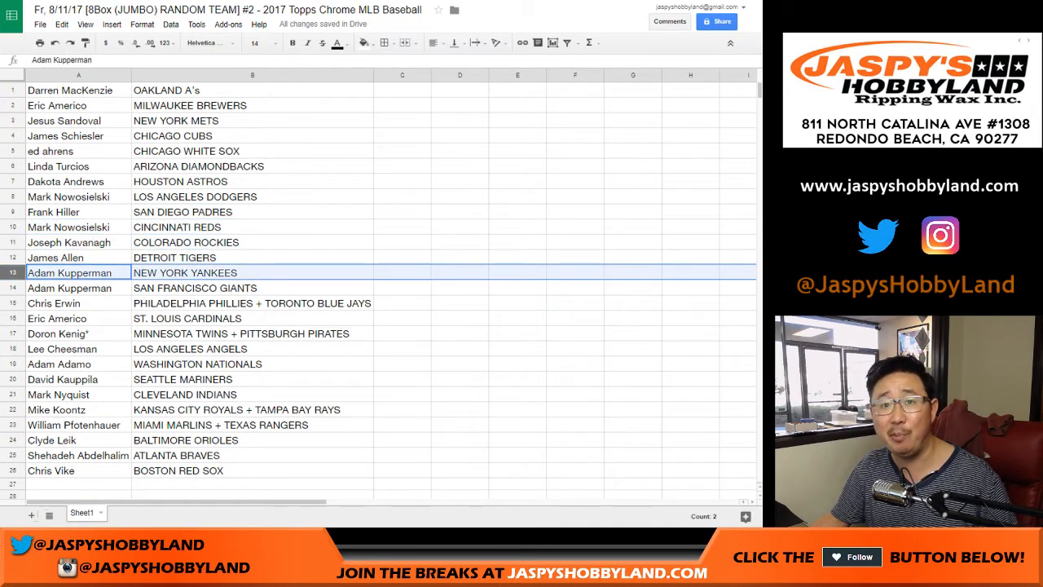
pyautogui.click(79, 288)
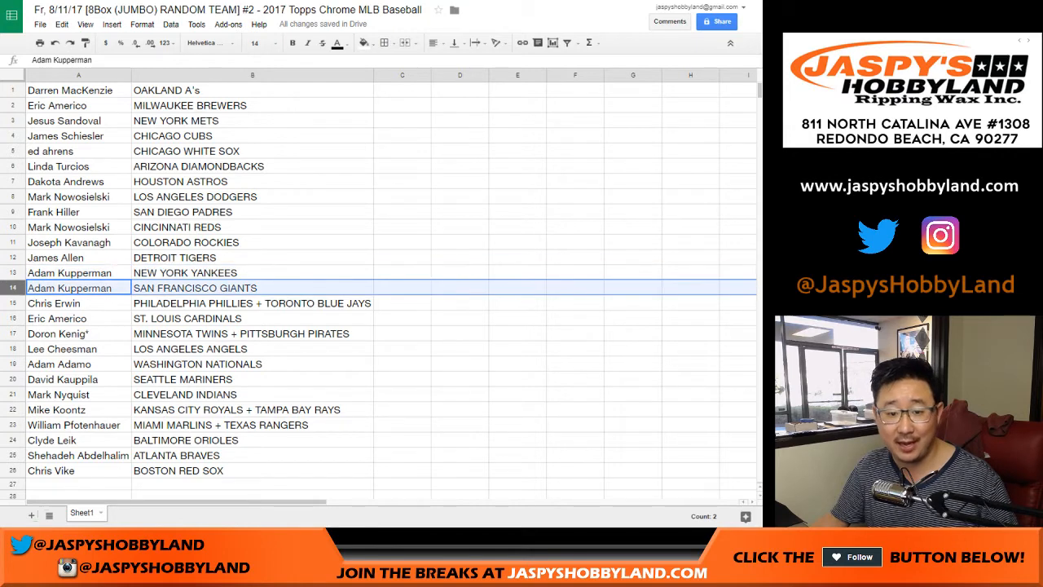
pyautogui.click(54, 303)
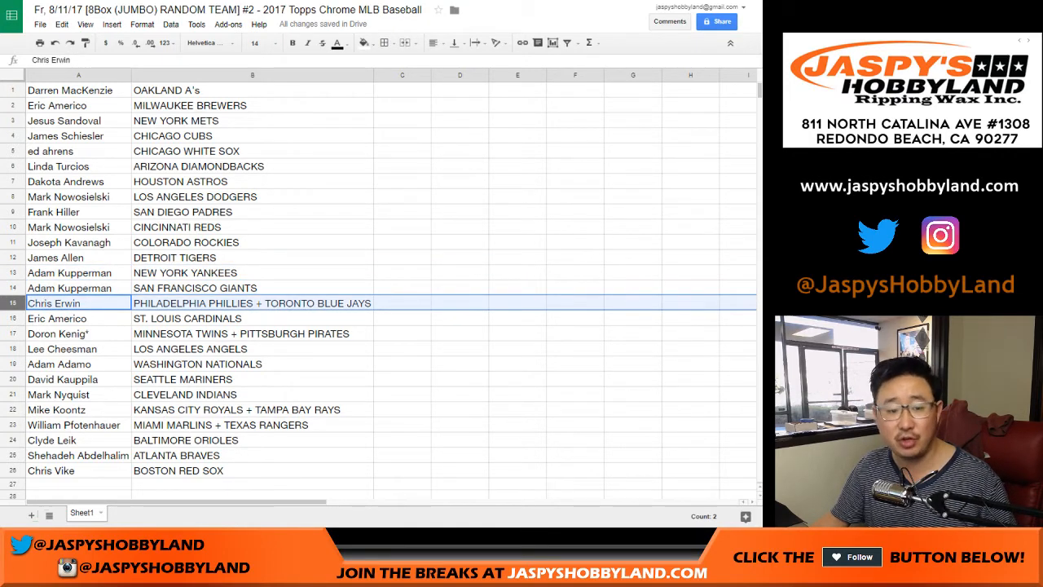
pyautogui.click(57, 333)
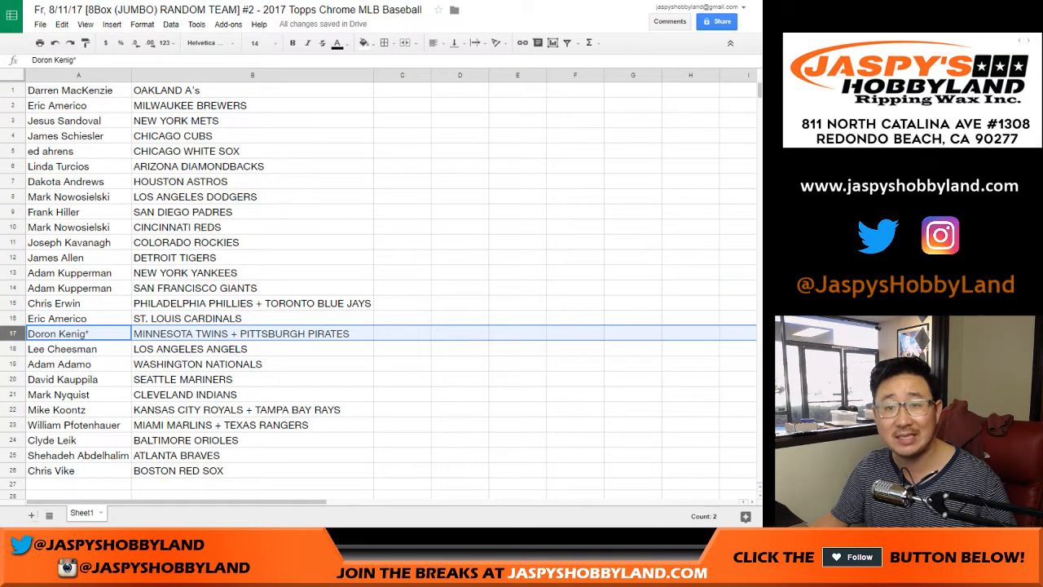
pyautogui.click(61, 348)
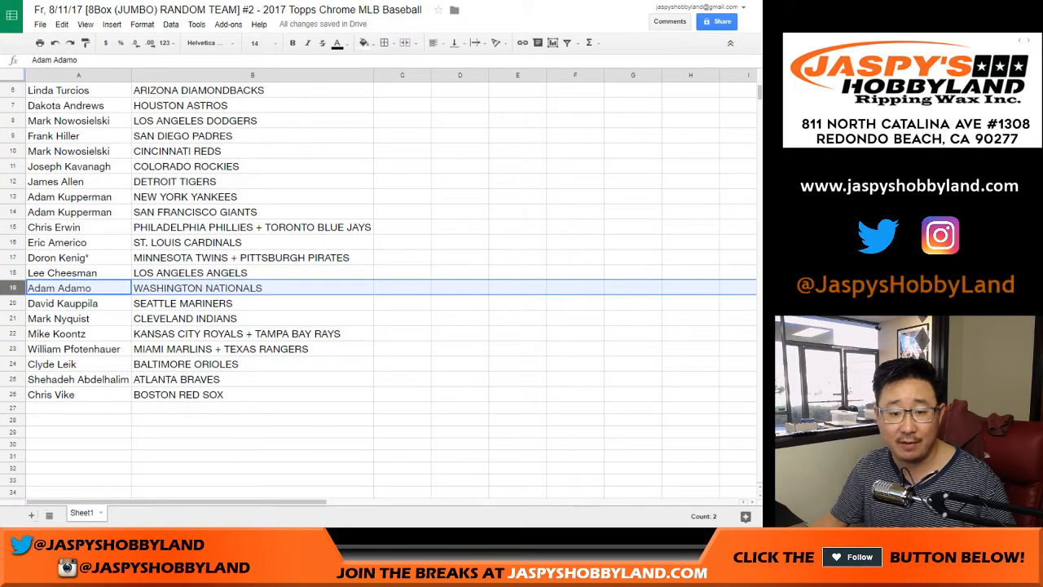
pyautogui.click(64, 303)
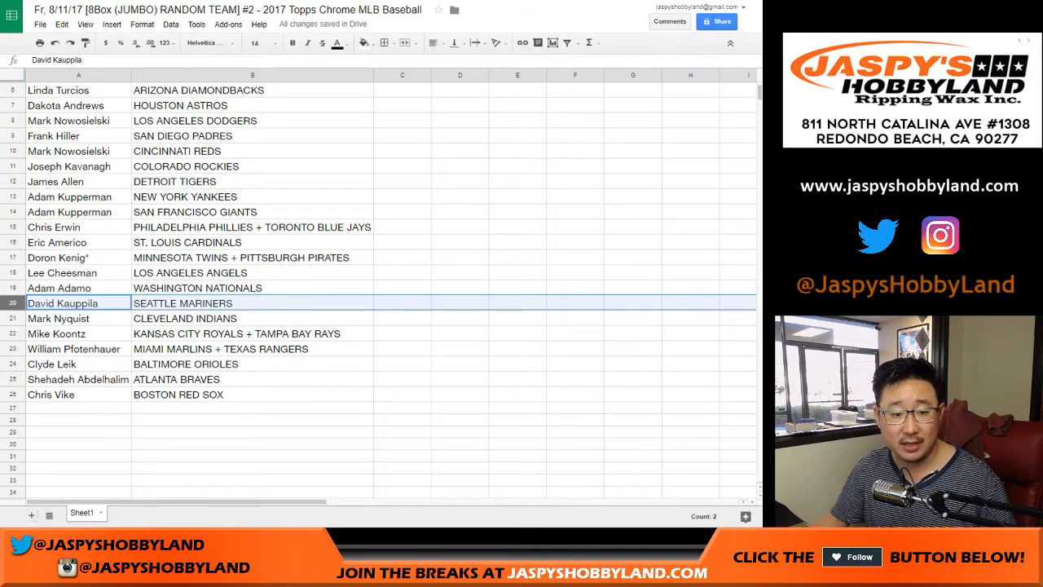
pyautogui.click(58, 318)
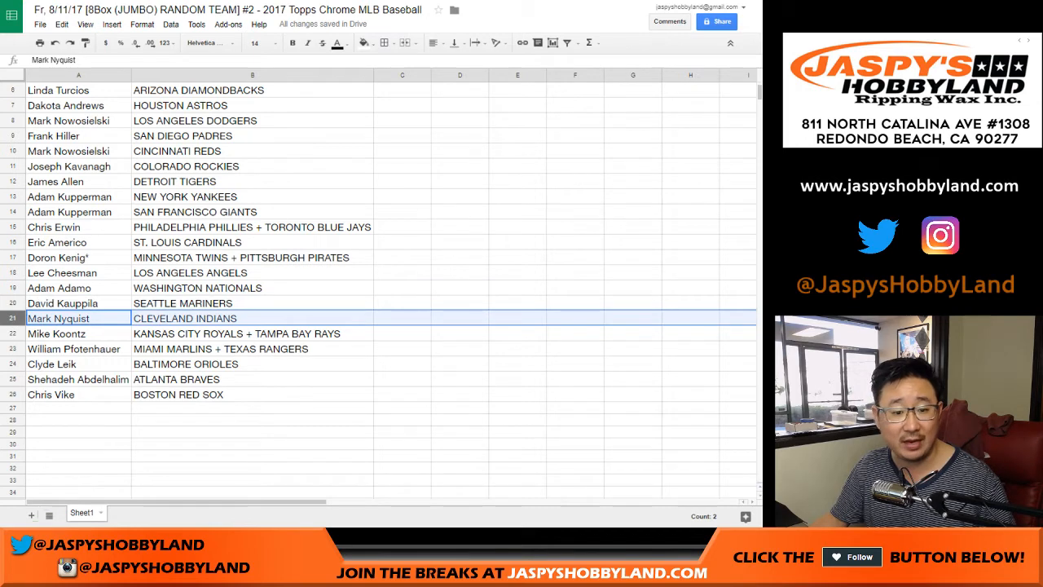
pyautogui.click(70, 333)
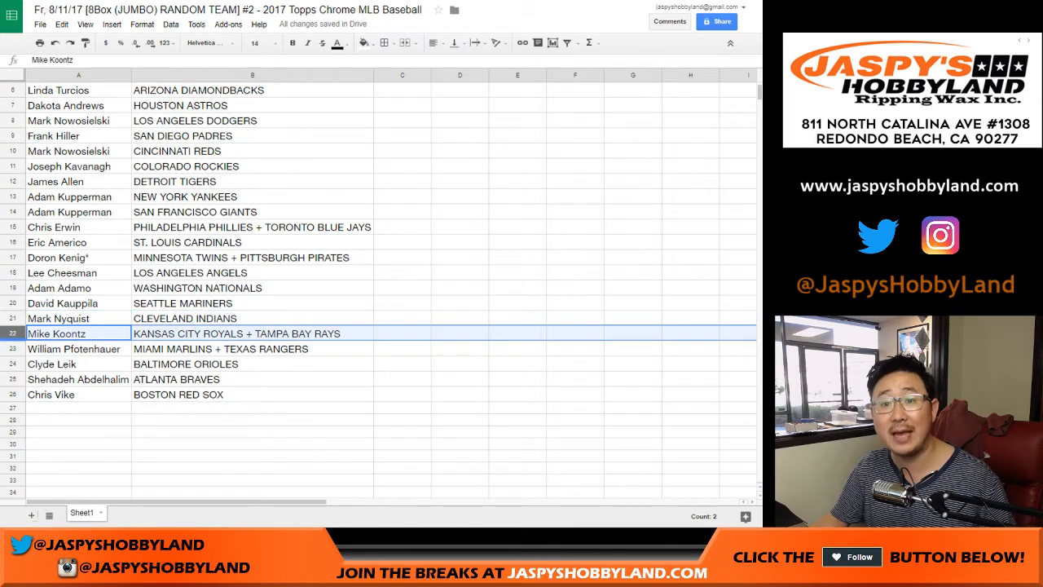
pyautogui.click(74, 348)
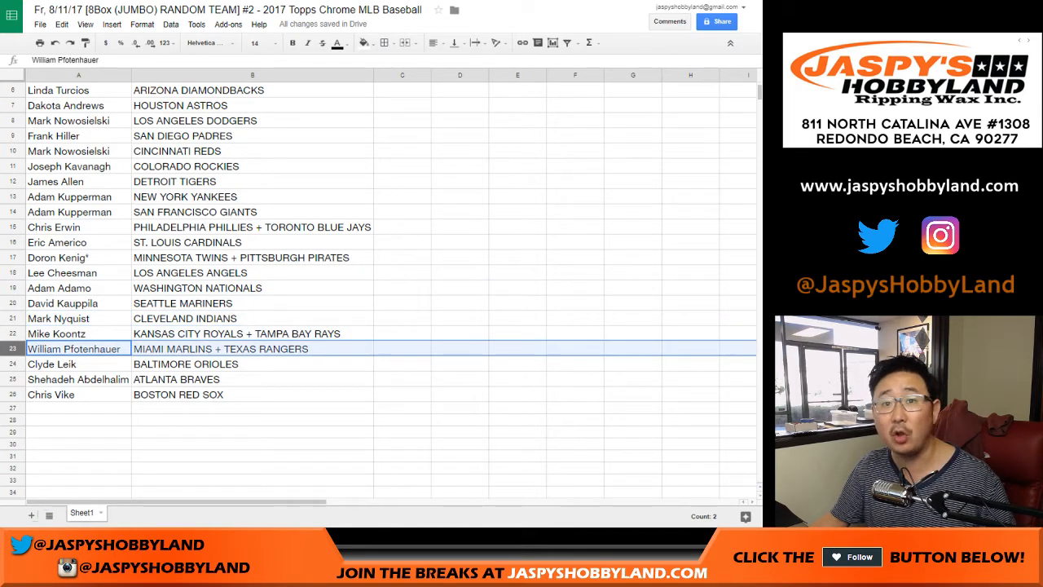
pyautogui.click(65, 364)
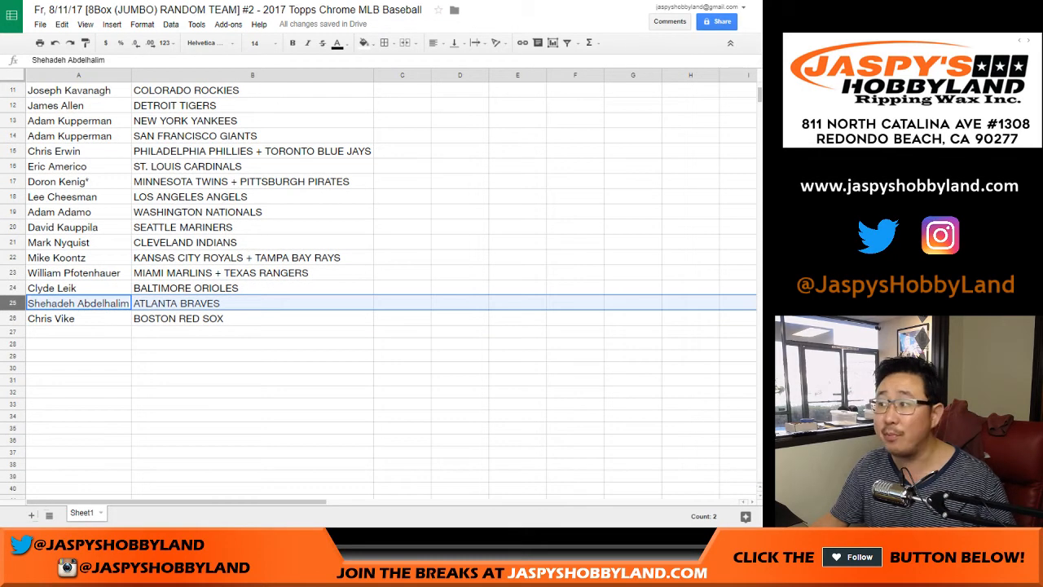
pyautogui.click(50, 317)
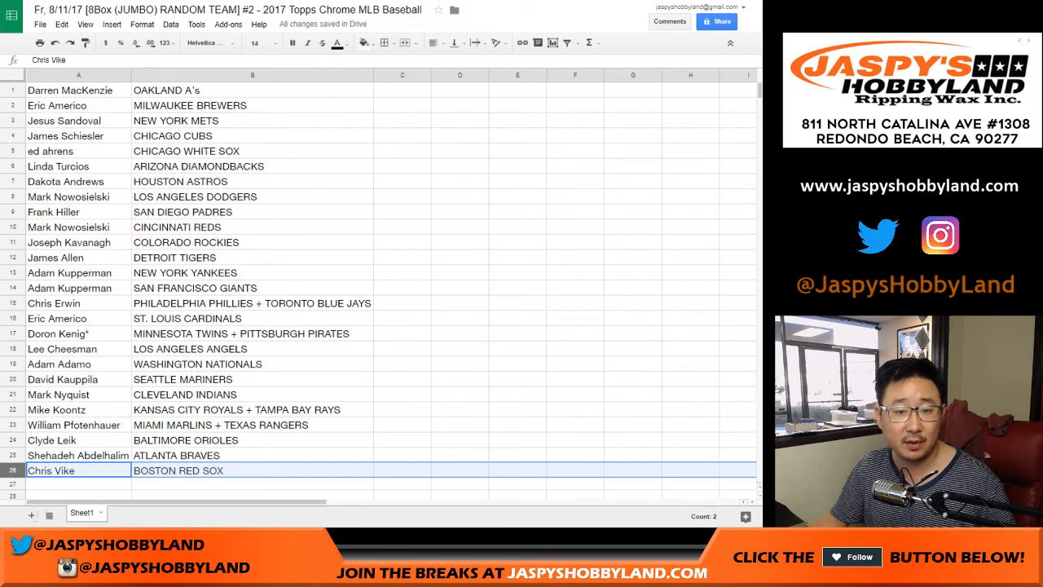
pyautogui.click(170, 24)
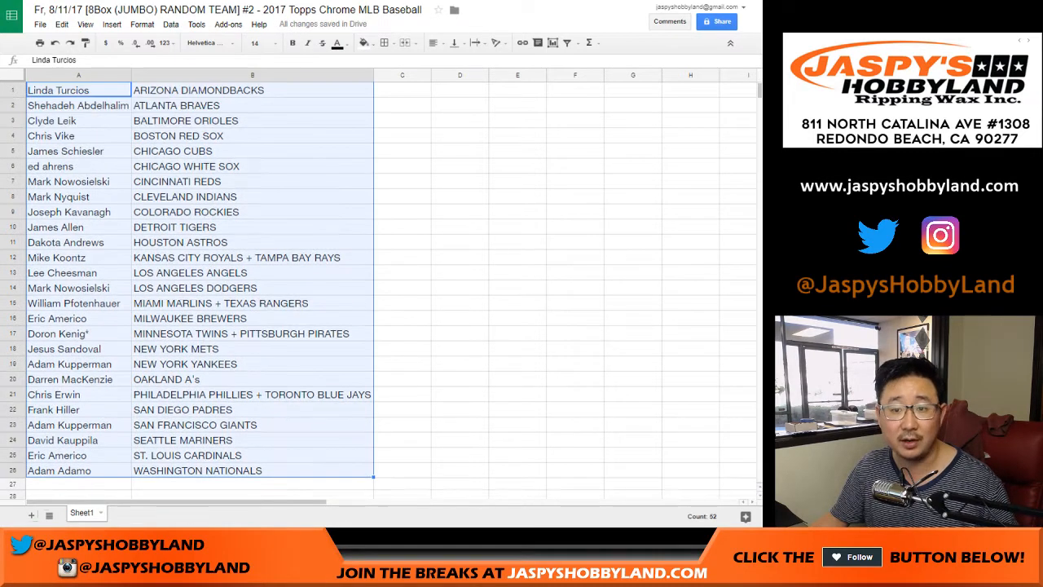
# Center-align the name and team pairings horizontally.
pyautogui.click(432, 43)
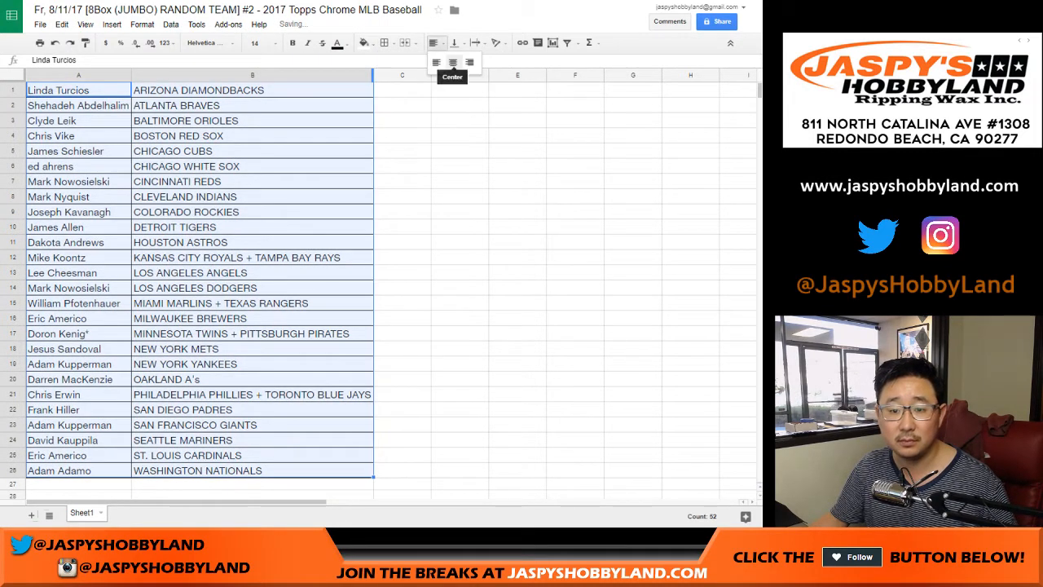
pyautogui.click(451, 63)
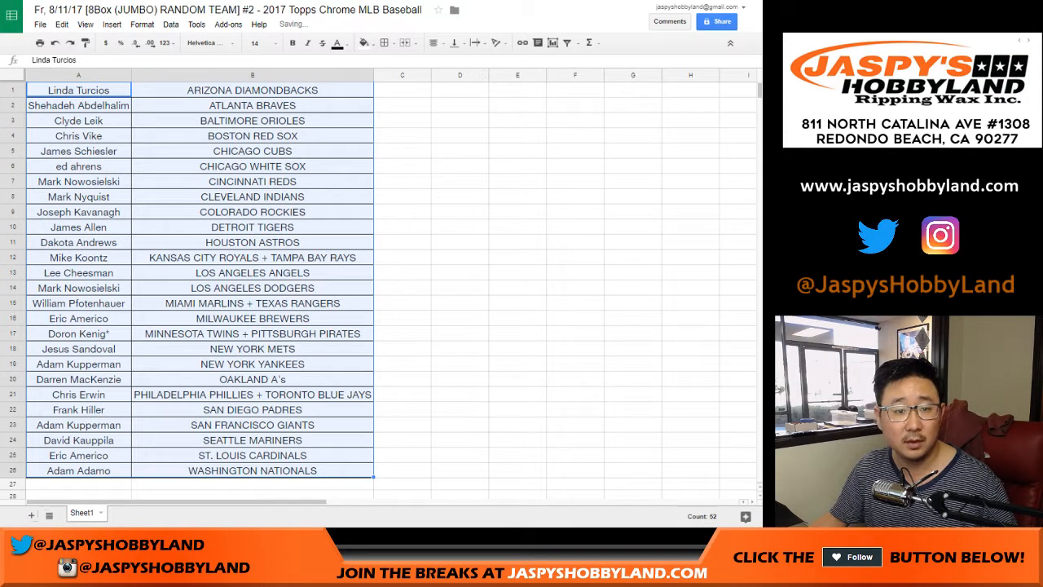
pyautogui.moveTo(41, 45)
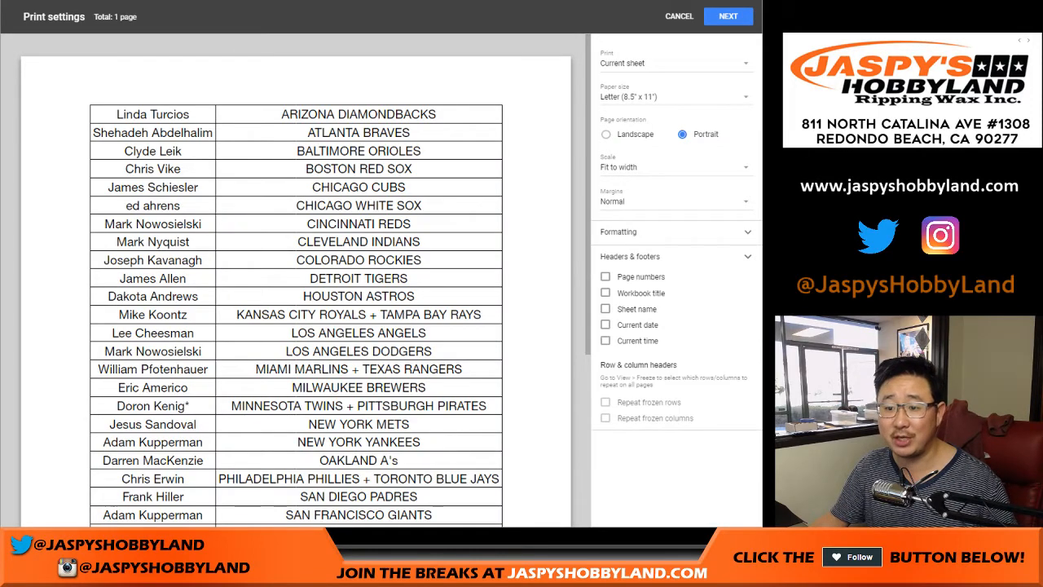
# Continue past the print layout settings and print the sheet from Chrome's dialog.
pyautogui.click(606, 292)
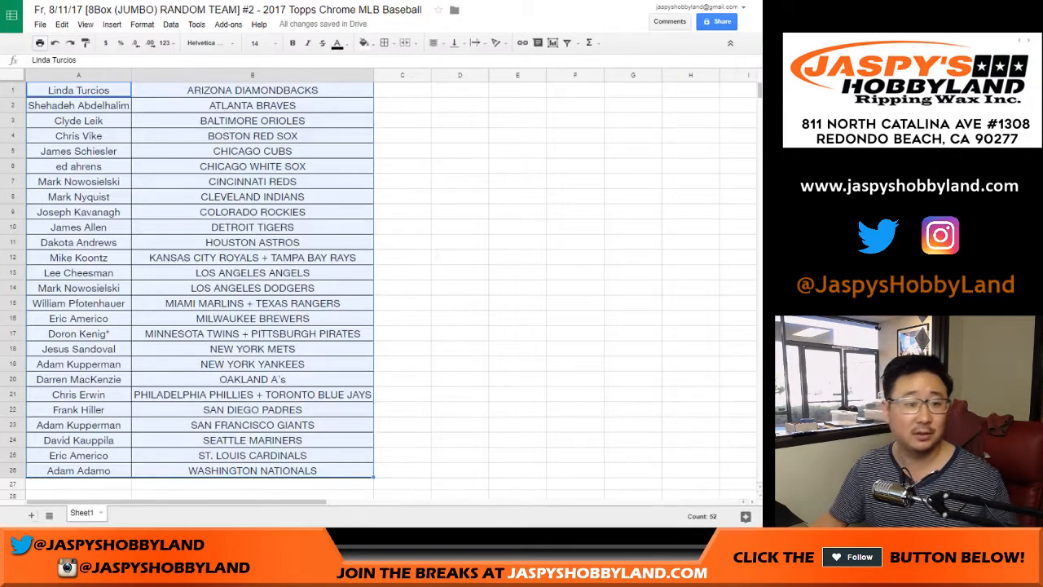
pyautogui.press('ctrl+p')
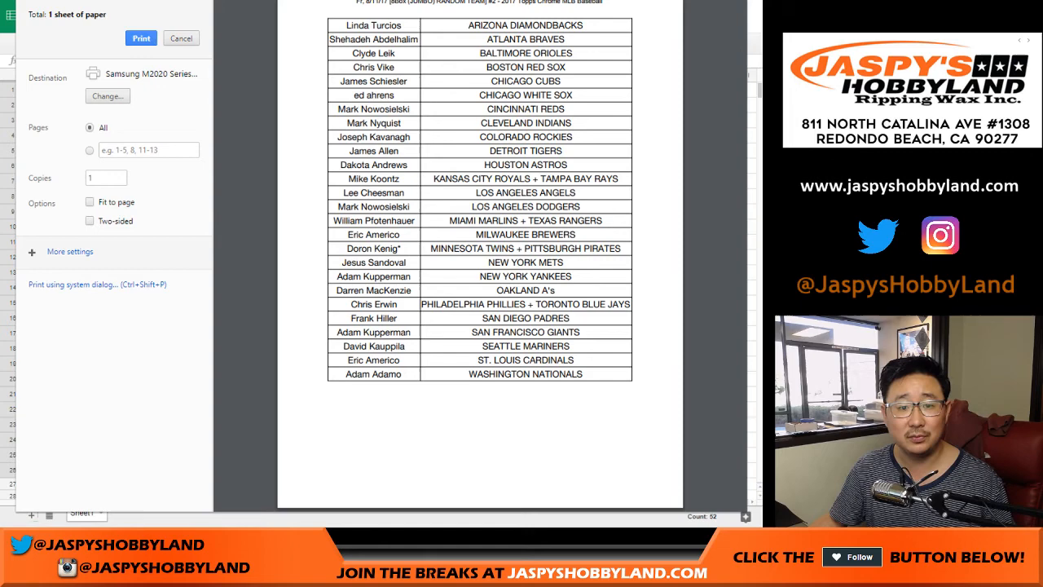
pyautogui.click(186, 39)
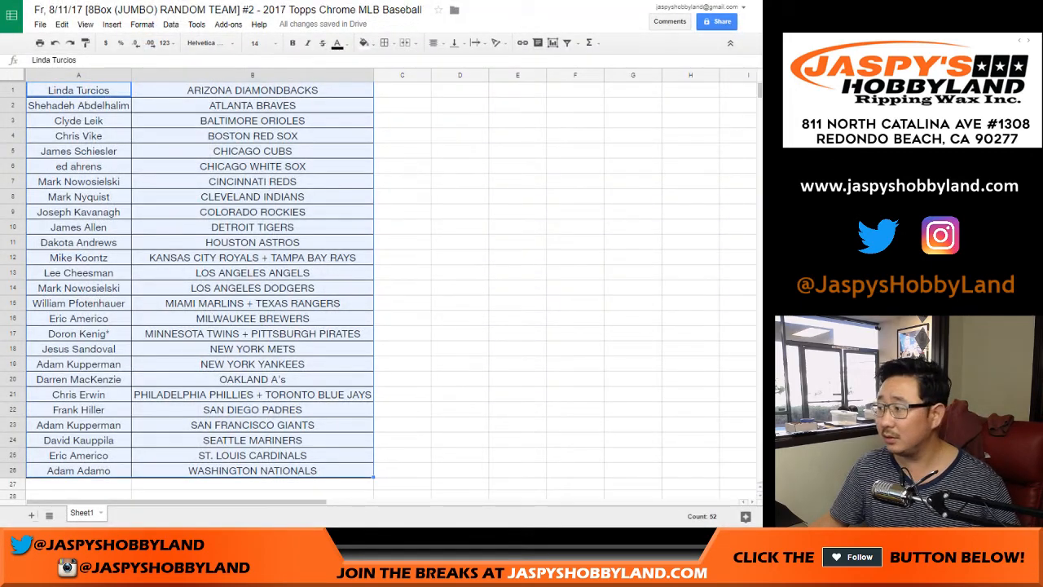